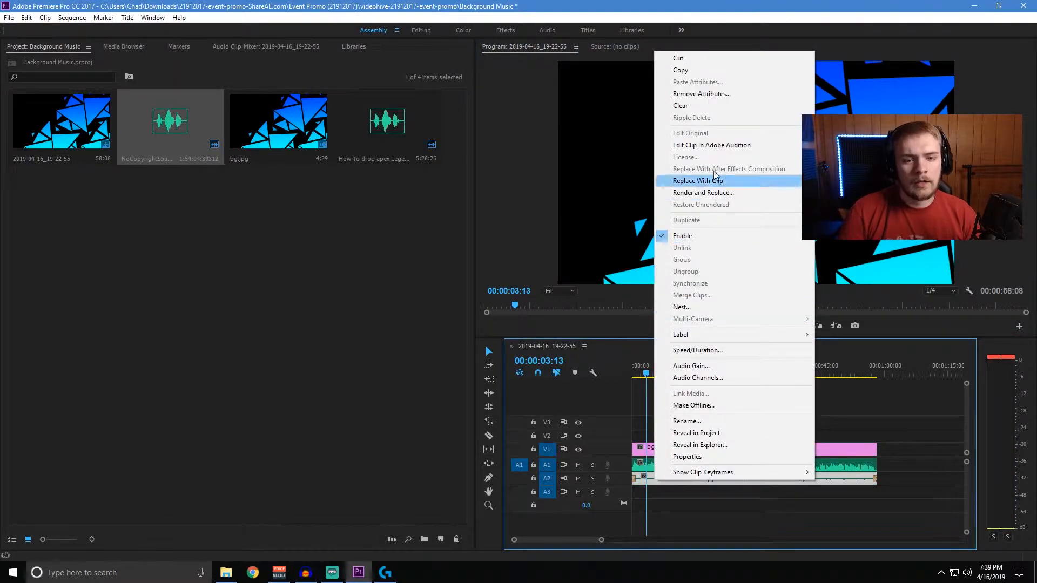
- Bring up the Audio Gain settings for the background music clip on track A2
left_click(691, 365)
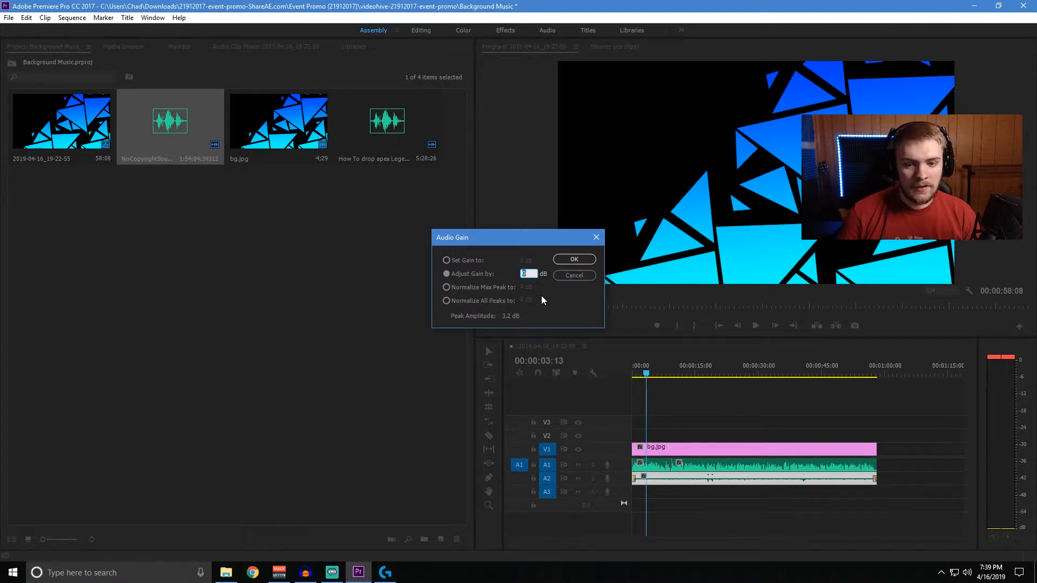
- Confirm the gain adjustment on the music clip and return to the sequence
left_click(575, 260)
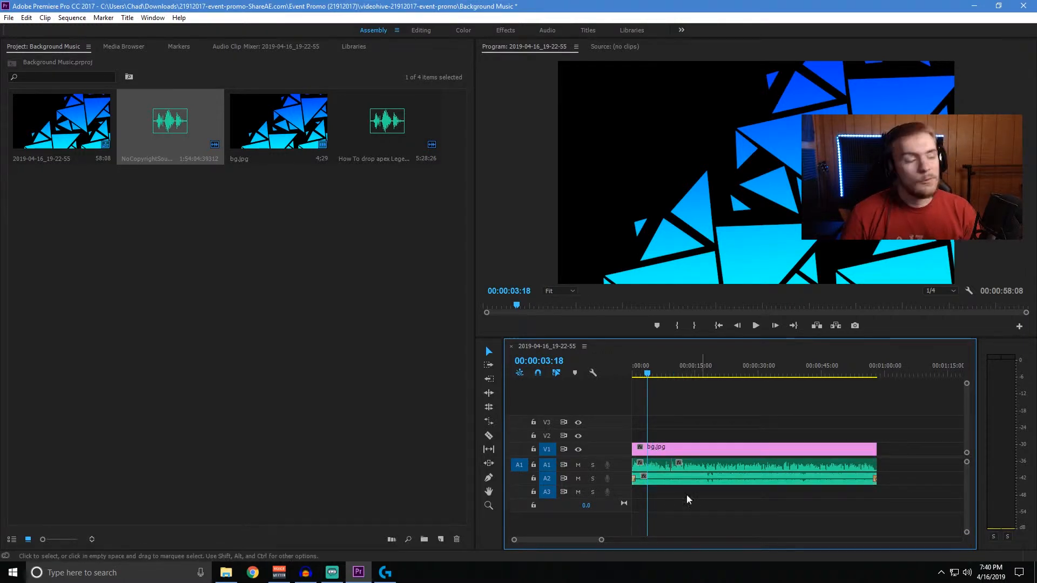
mouse_move(657, 448)
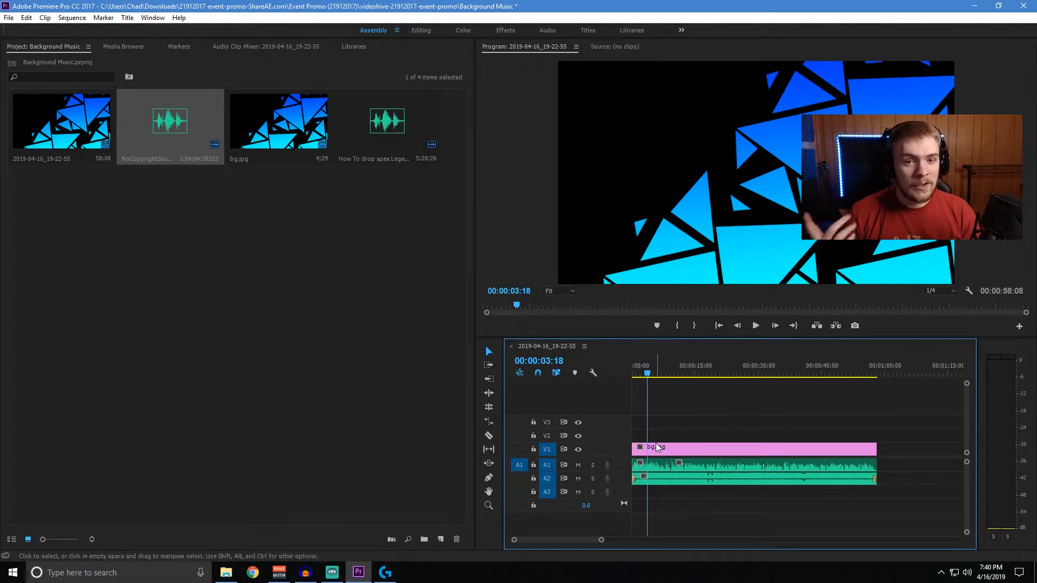
- Apply Dynamics (Obsolete) from Audio Effects > Obsolete Audio Effects to the music clip
left_click(506, 30)
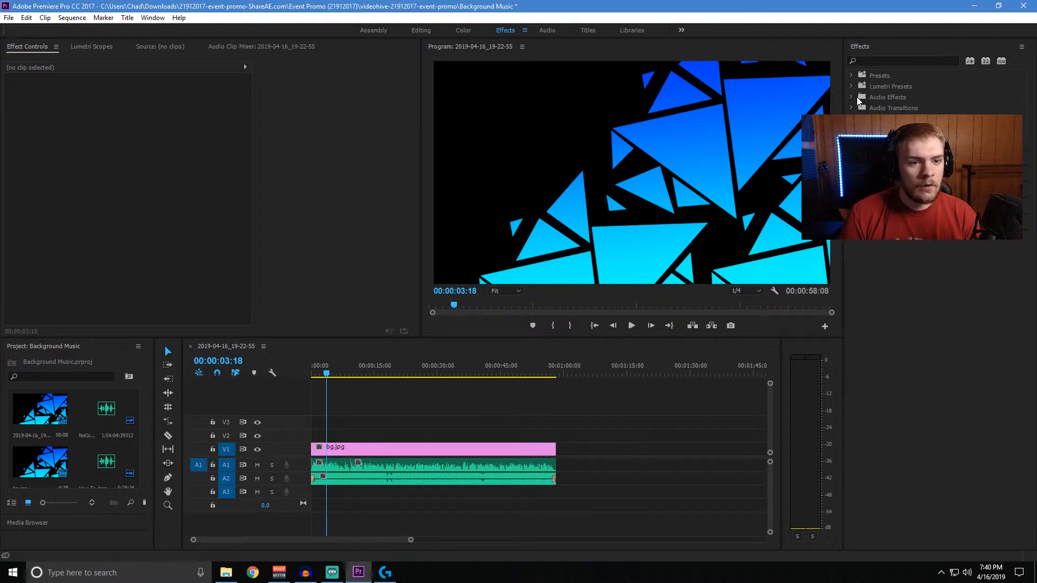
left_click(852, 97)
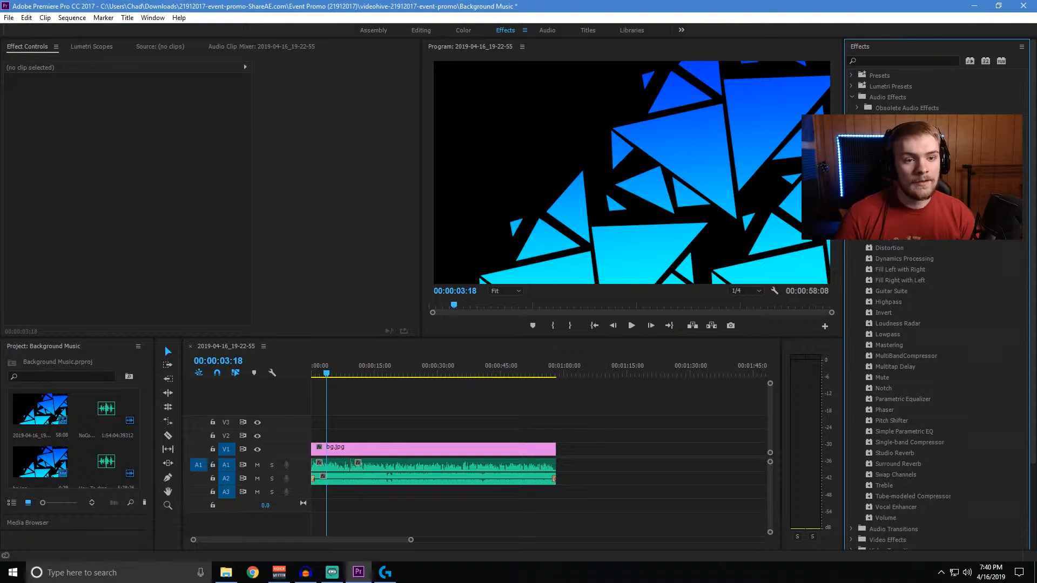
left_click(857, 108)
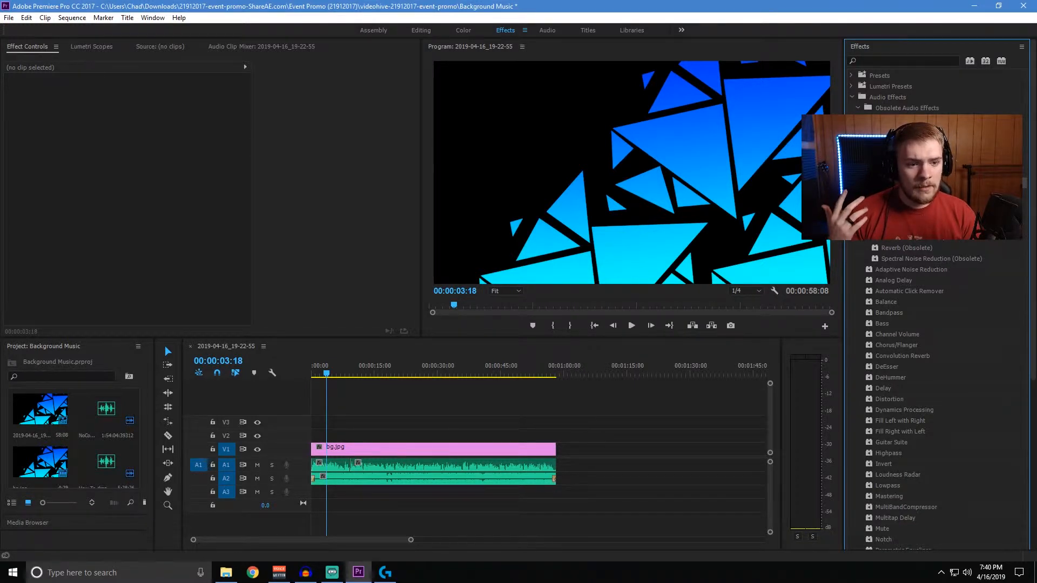
left_click(432, 477)
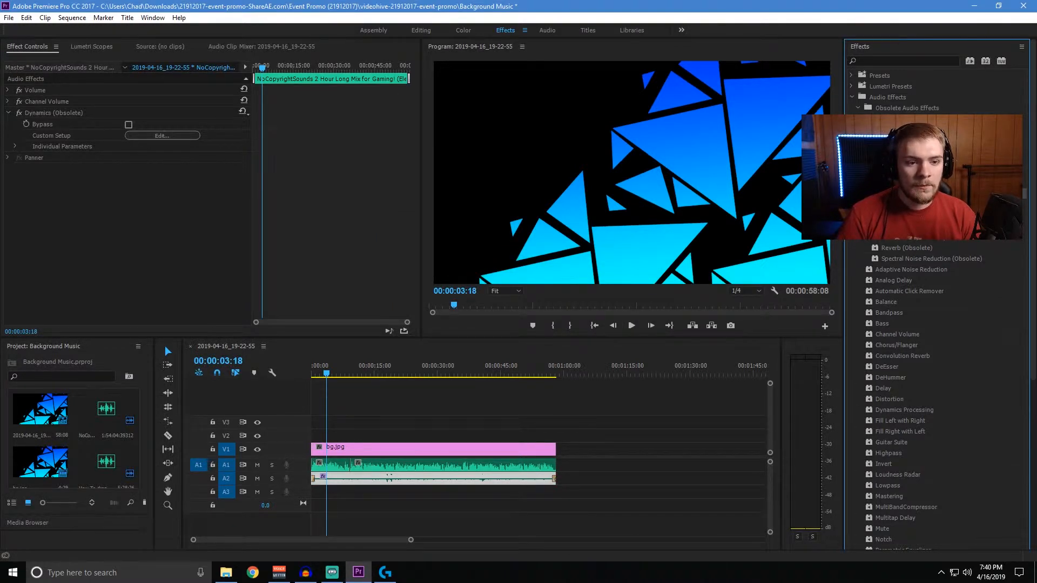
left_click(531, 188)
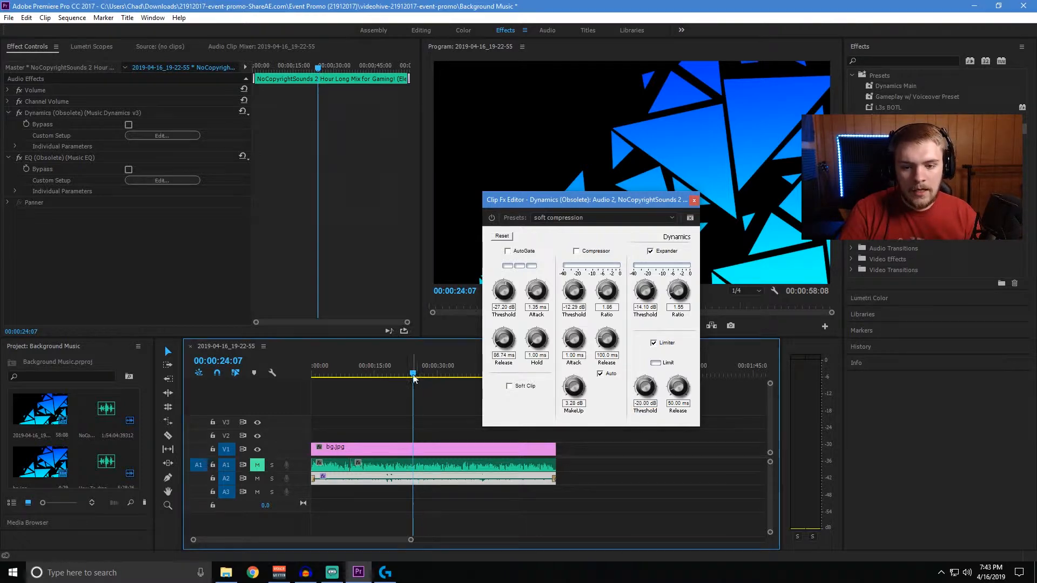
- Configure Dynamics with soft compression, Expander and Limiter enabled for the music
left_click(162, 179)
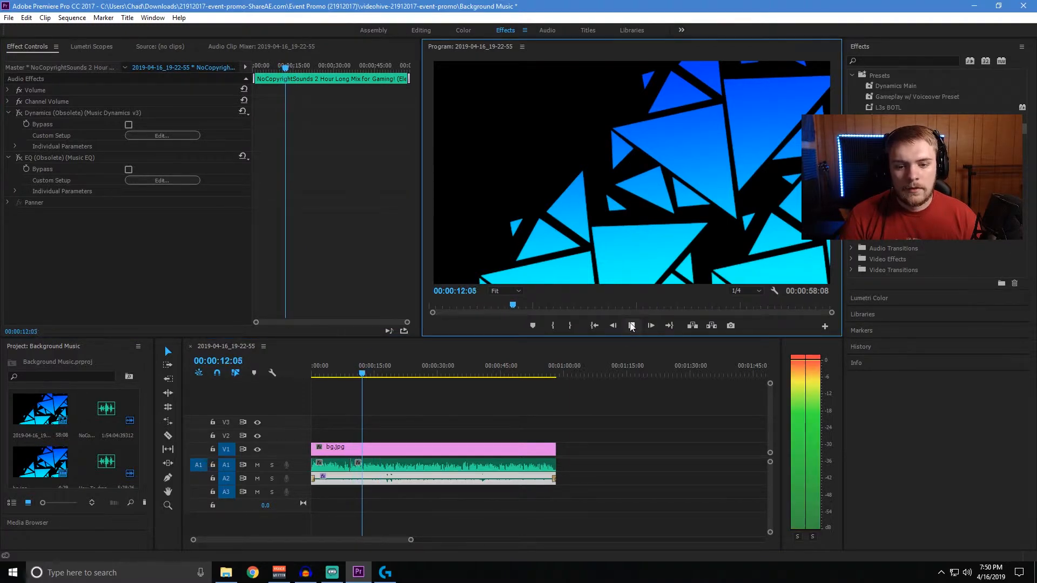
left_click(631, 325)
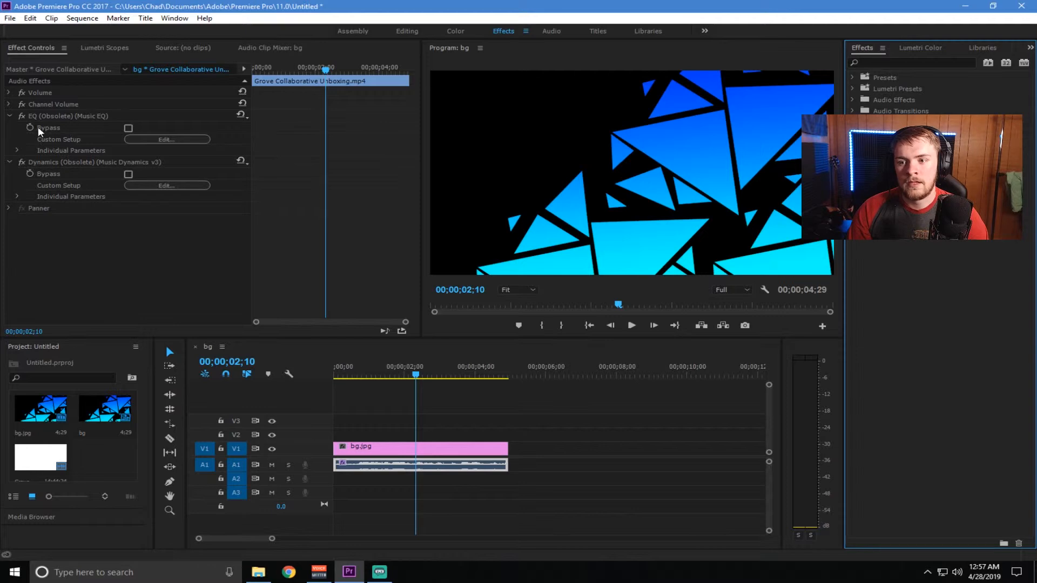
- Bring up the context menu on the bg clip's Music EQ and Music Dynamics effects
right_click(60, 116)
type("Tutorial Preset")
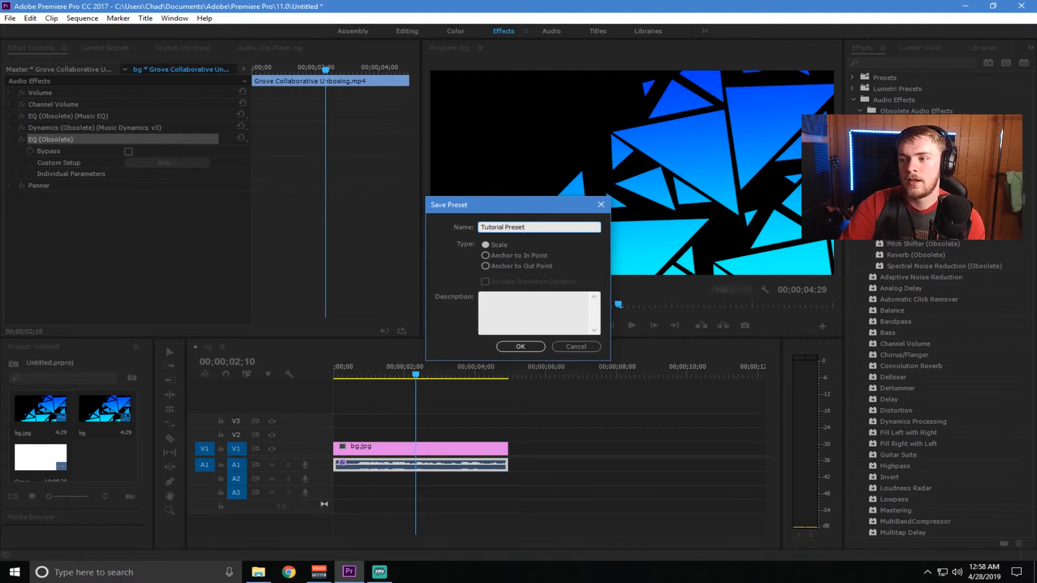
mouse_move(762, 377)
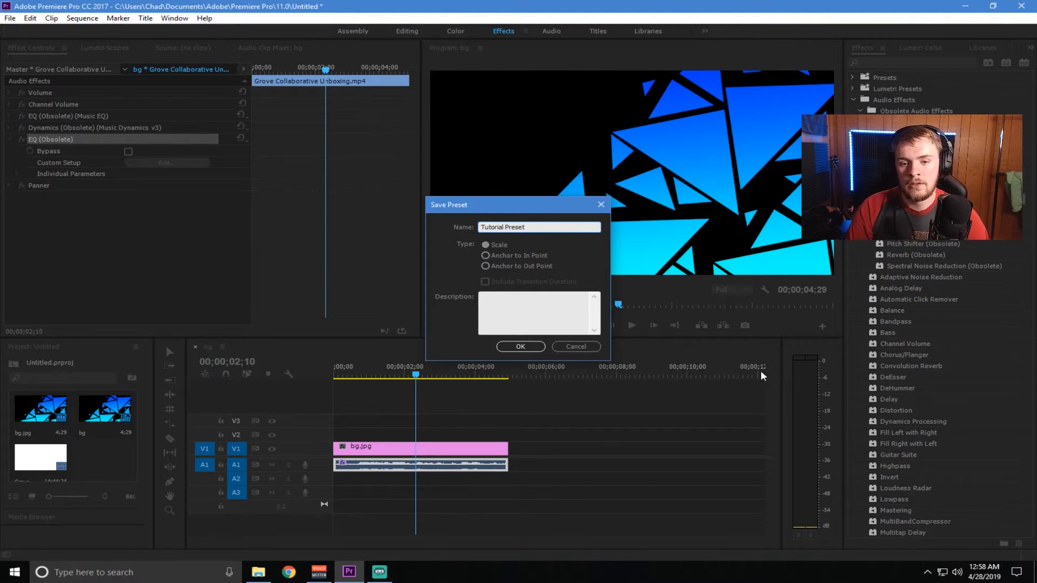
- Save the clip's audio effects as a preset named 'Tutorial Preset'
left_click(521, 346)
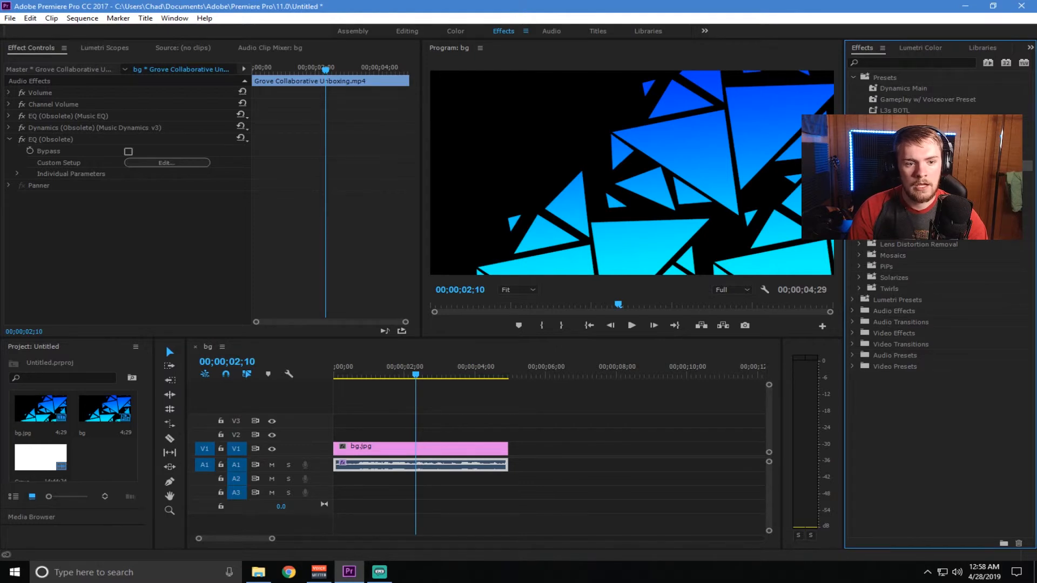
mouse_move(458, 453)
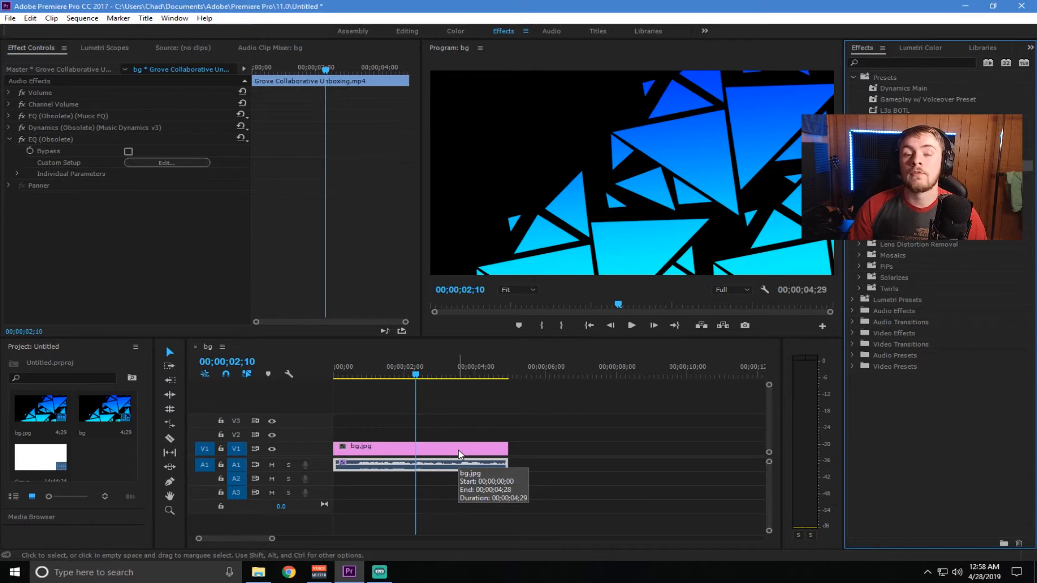